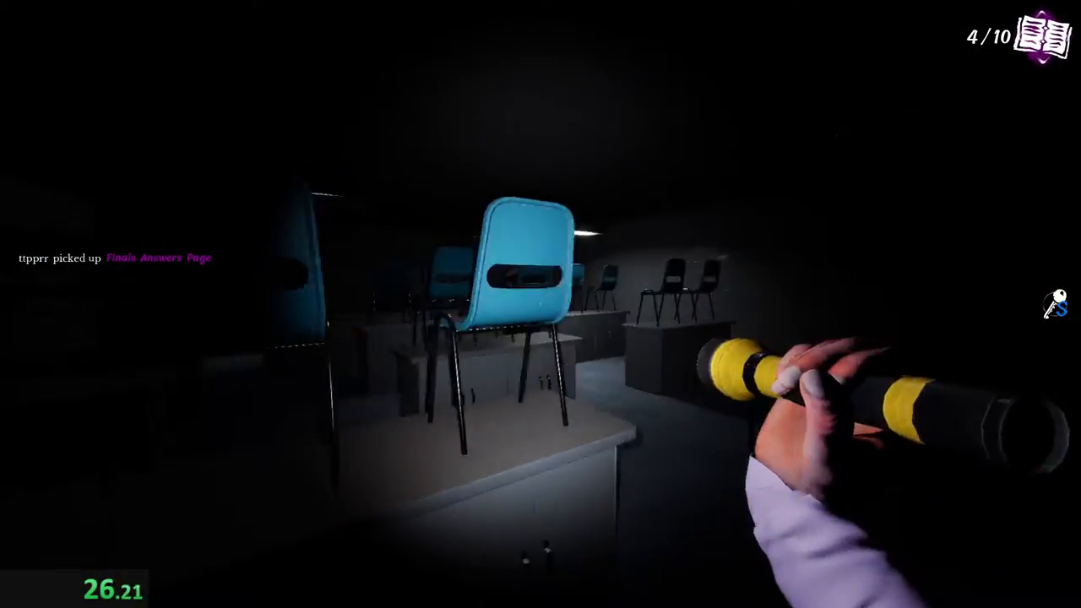
mouse_move(540, 304)
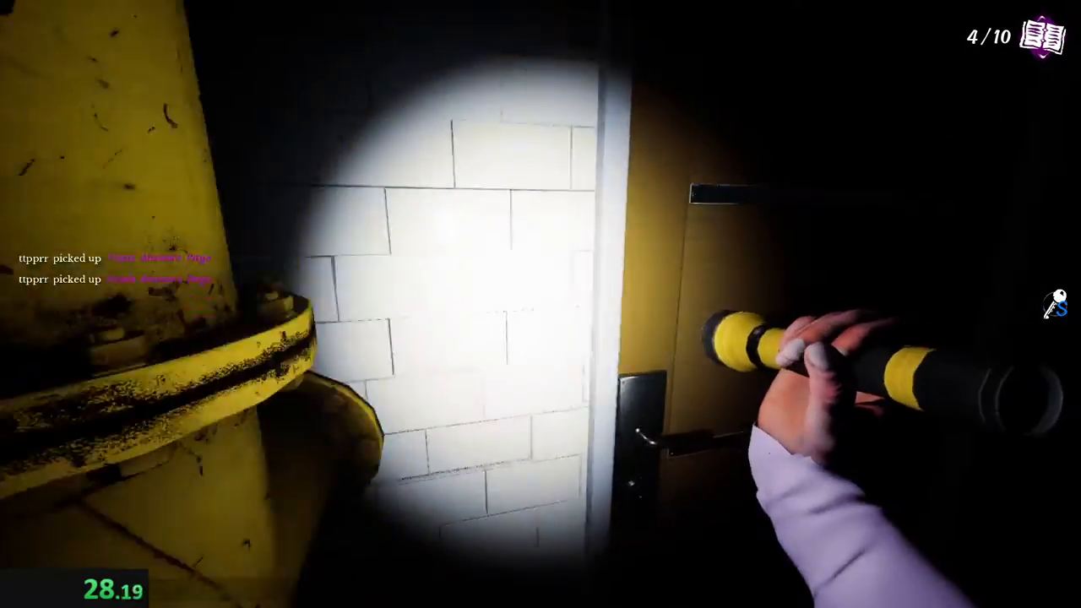
mouse_move(540, 304)
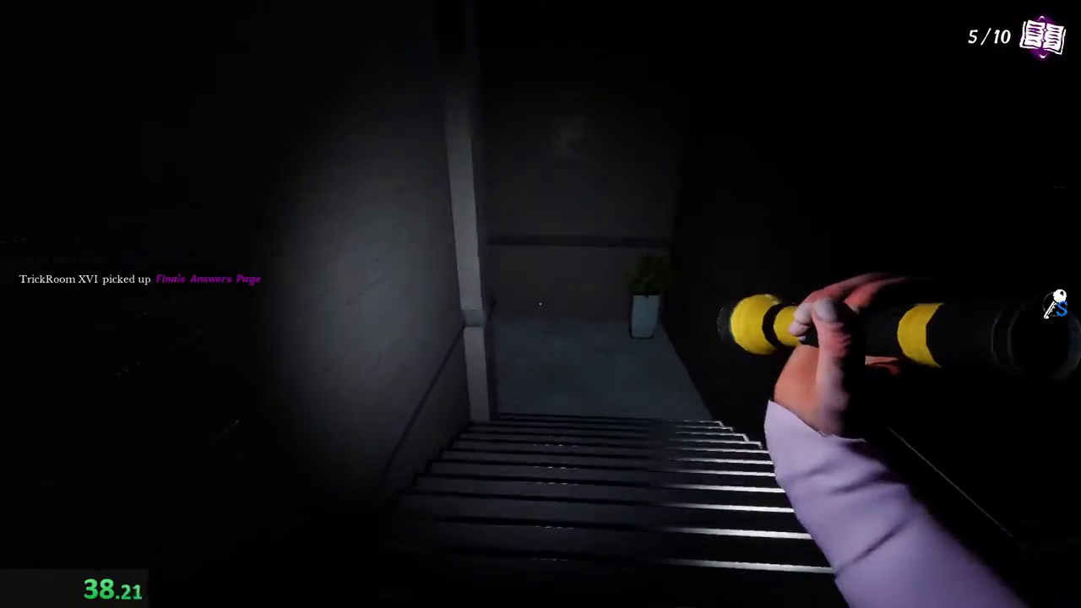
mouse_move(540, 304)
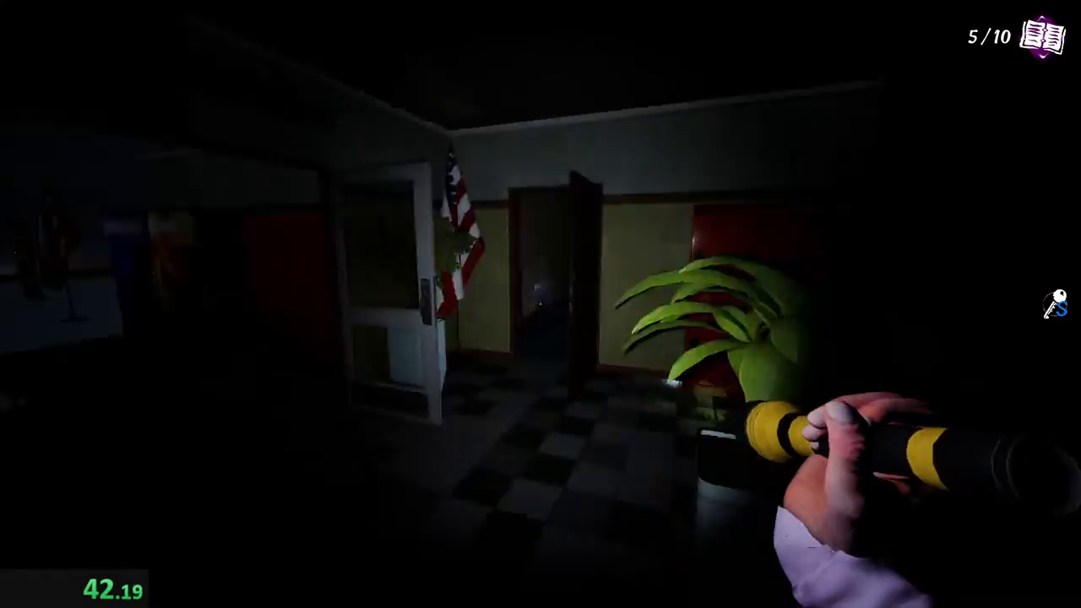
mouse_move(541, 303)
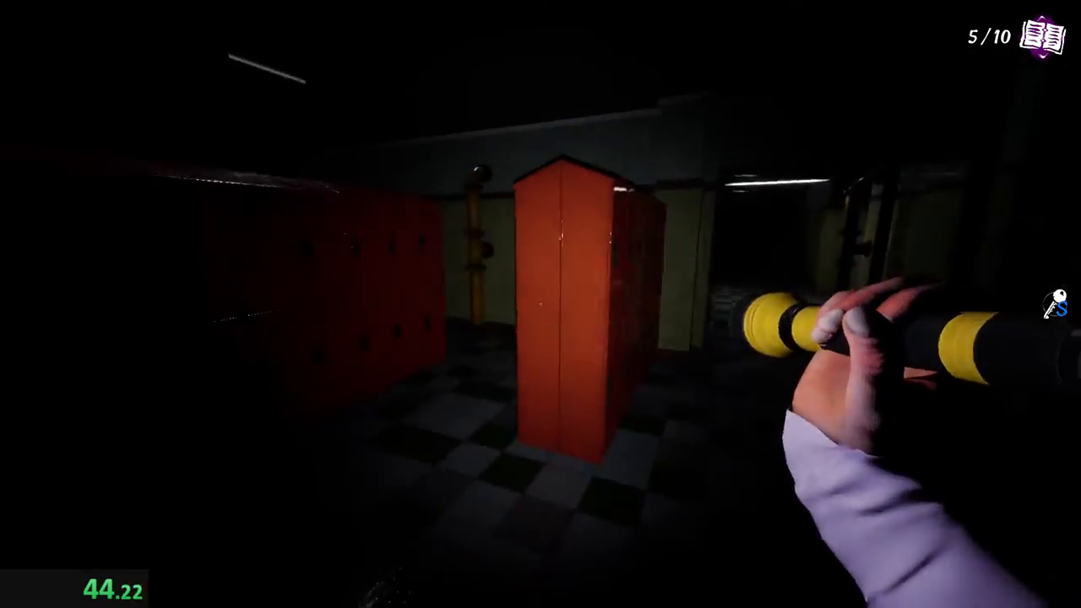
mouse_move(541, 304)
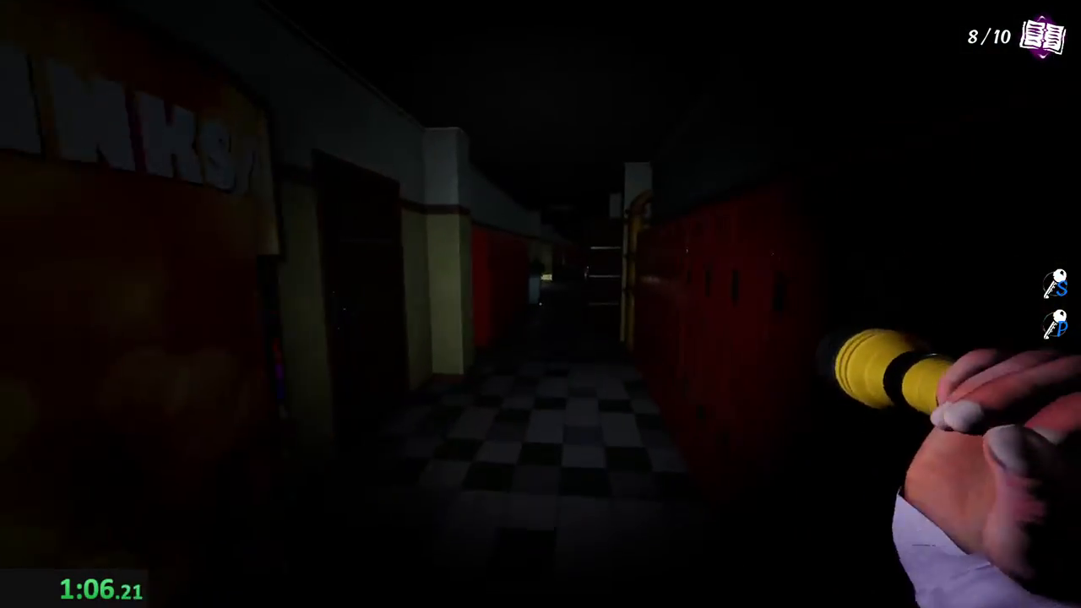
mouse_move(540, 304)
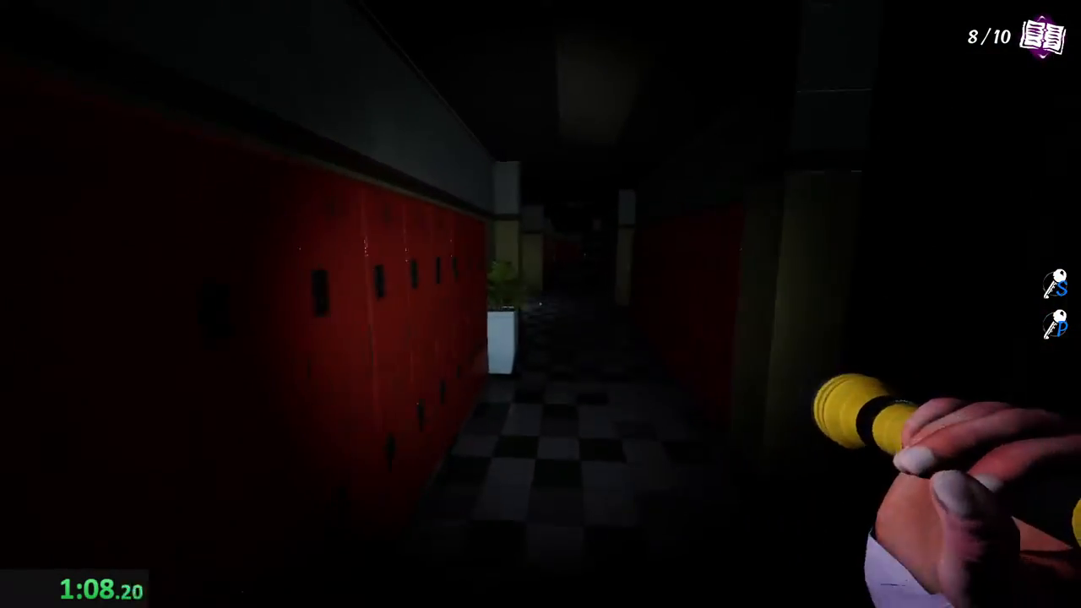
mouse_move(540, 304)
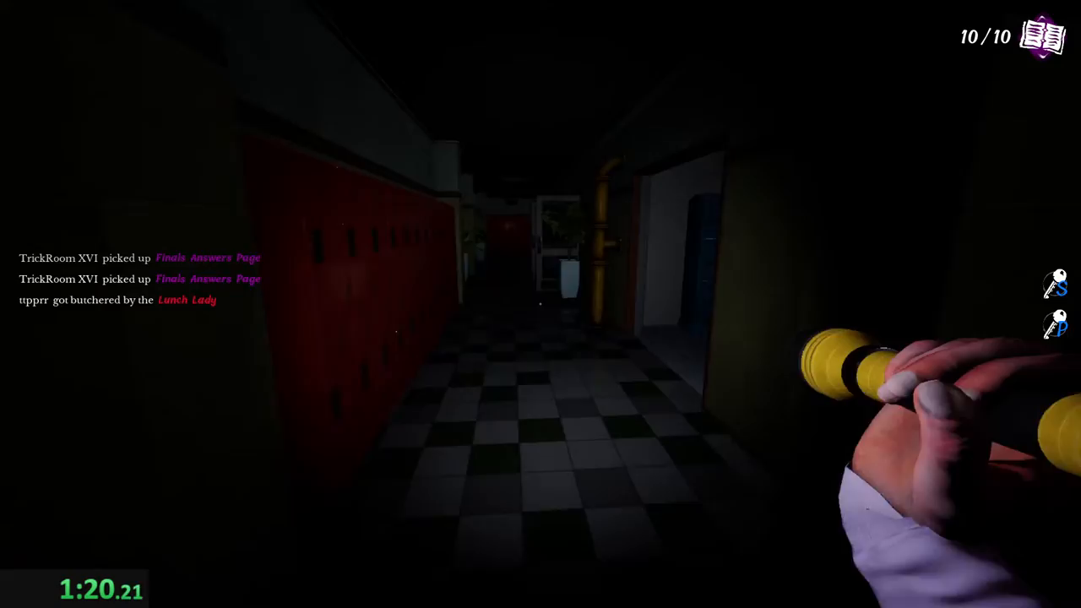
mouse_move(540, 304)
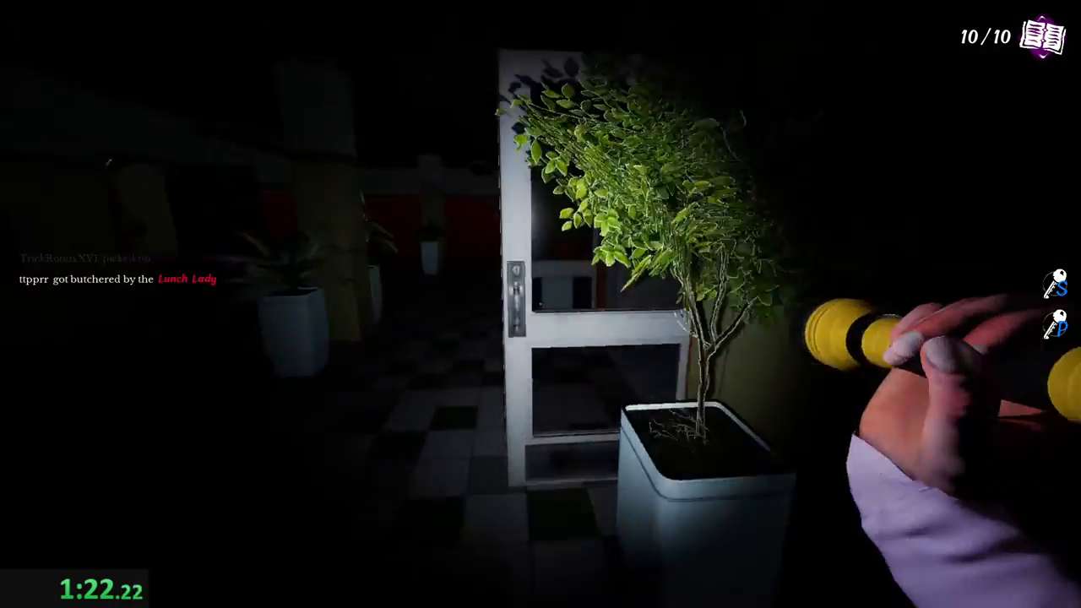